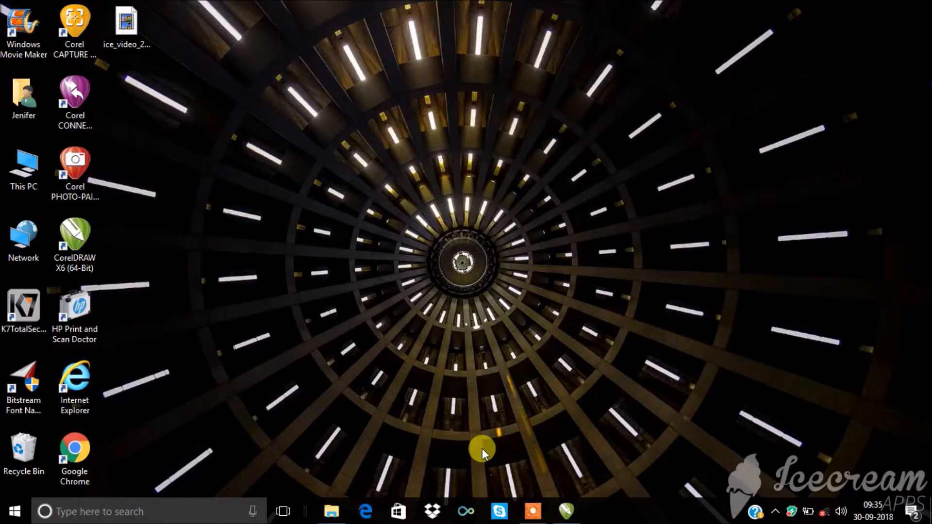
# Step: Launch CorelDRAW X6 and create Untitled-1, a blank A4 document with default settings
pyautogui.doubleClick(75, 237)
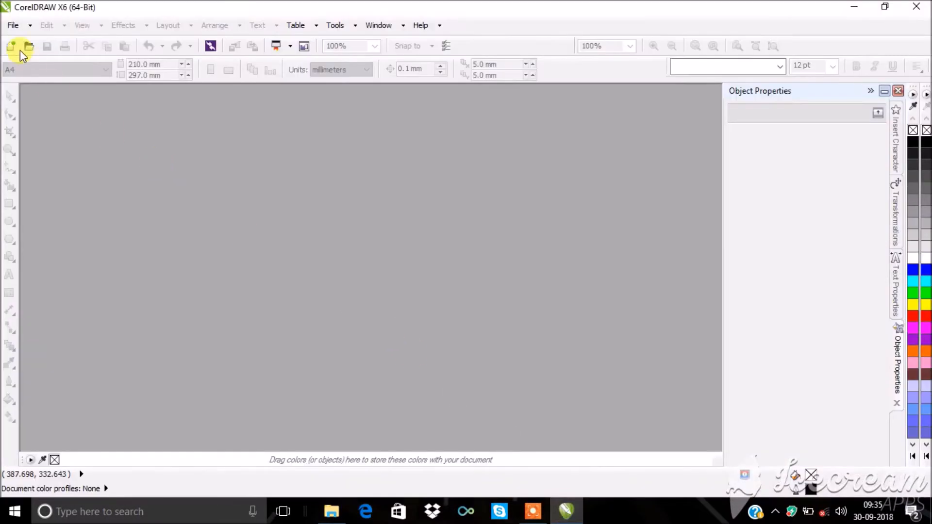
pyautogui.click(11, 47)
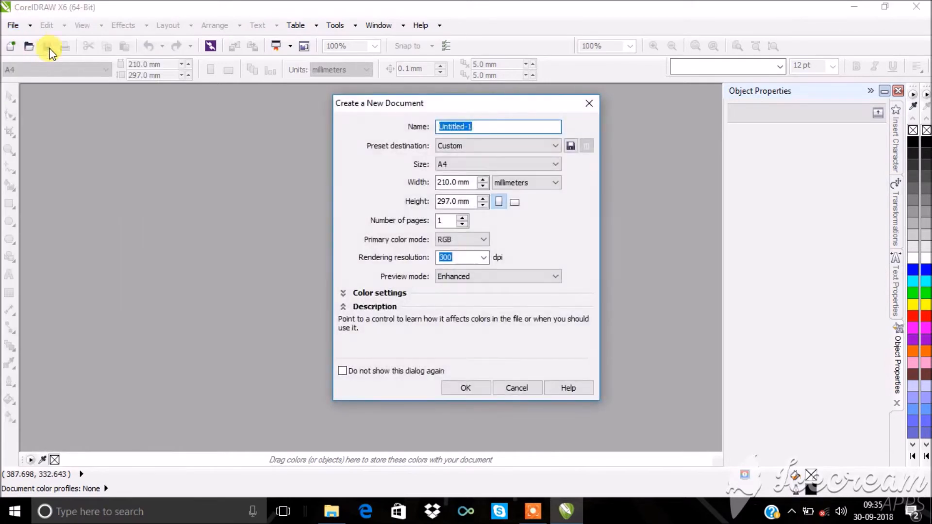
pyautogui.click(466, 388)
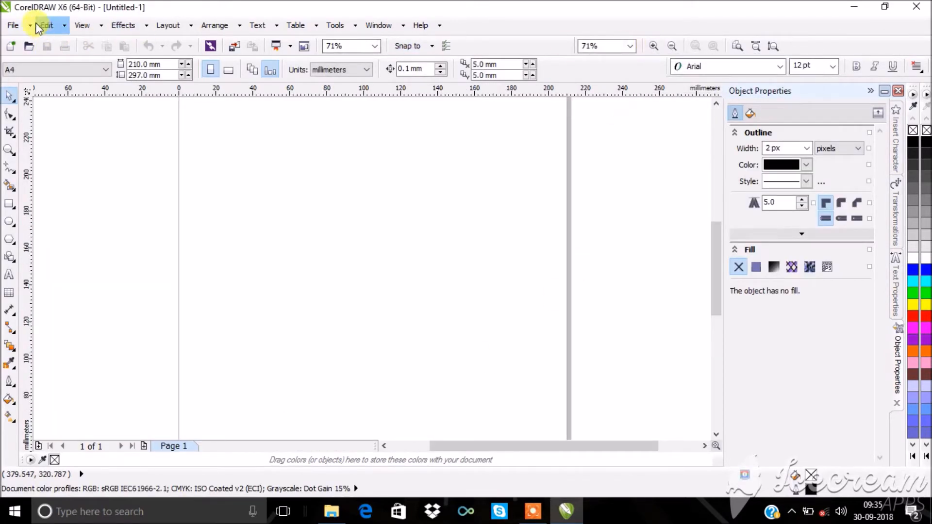
# Step: Import pexels-photo-207962.jpeg from the Peace folder onto the page
pyautogui.click(12, 25)
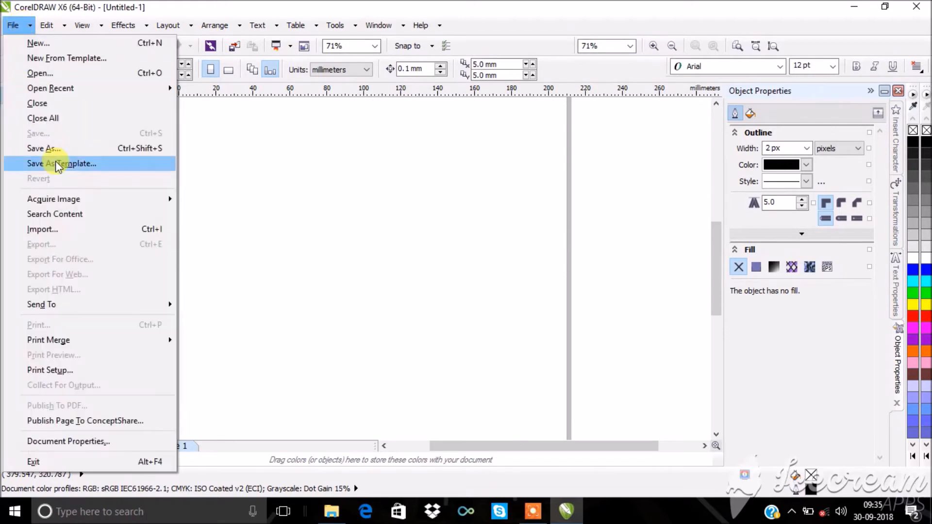
pyautogui.click(43, 229)
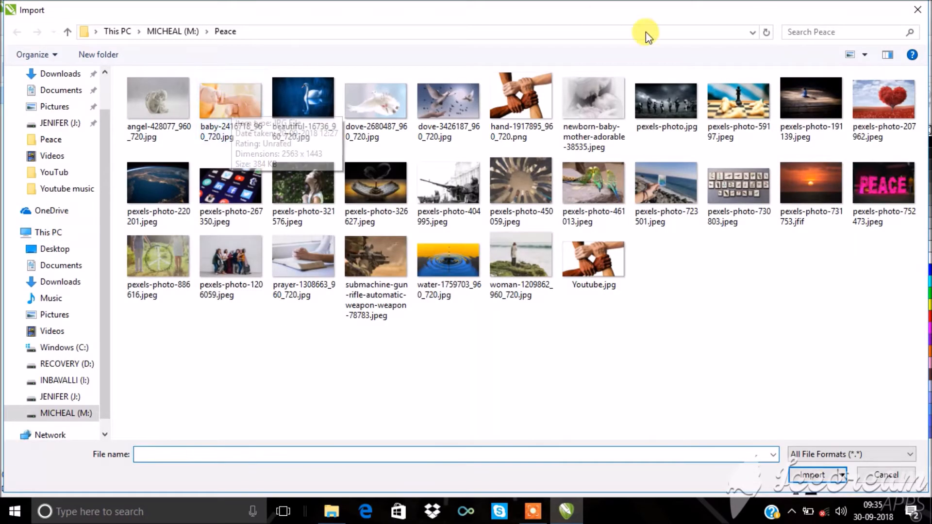
pyautogui.click(884, 97)
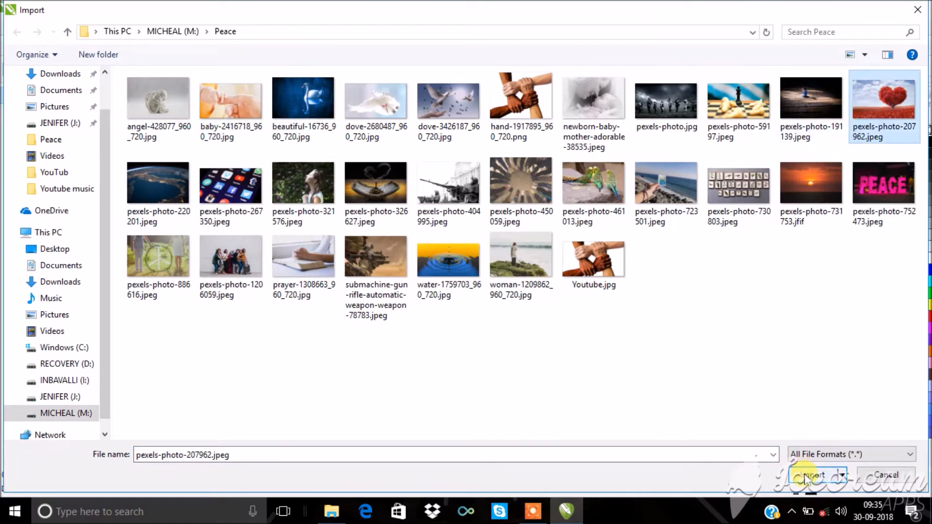
pyautogui.click(812, 475)
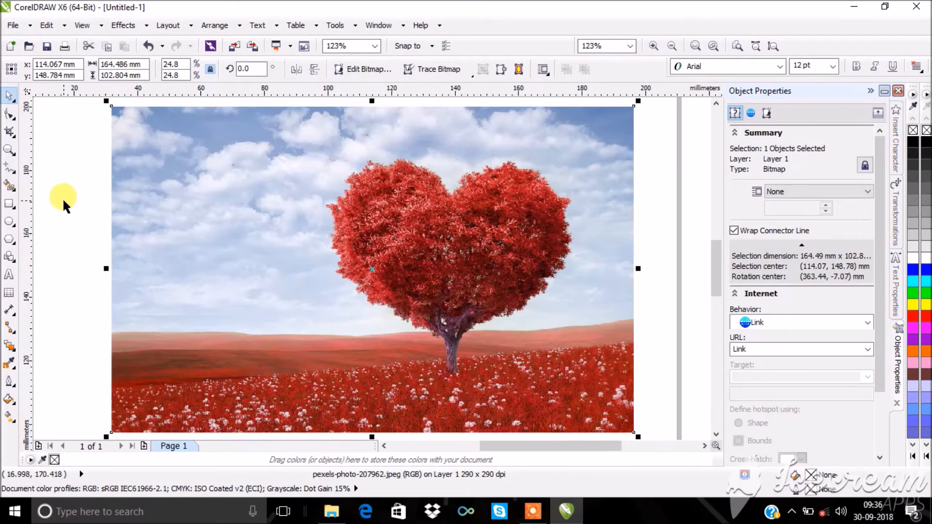
# Step: Drag a linear transparency across the tree photo, stretching the fade toward the right edge
pyautogui.click(10, 343)
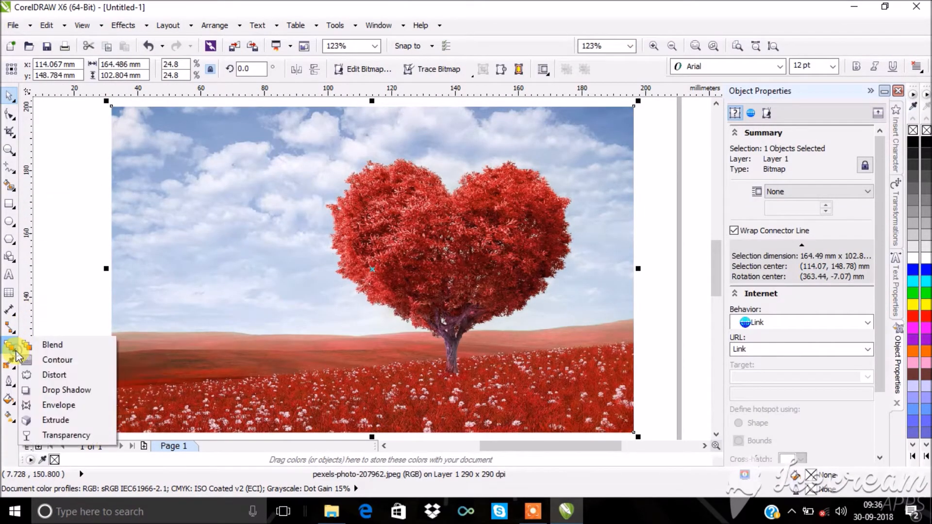
pyautogui.moveTo(59, 390)
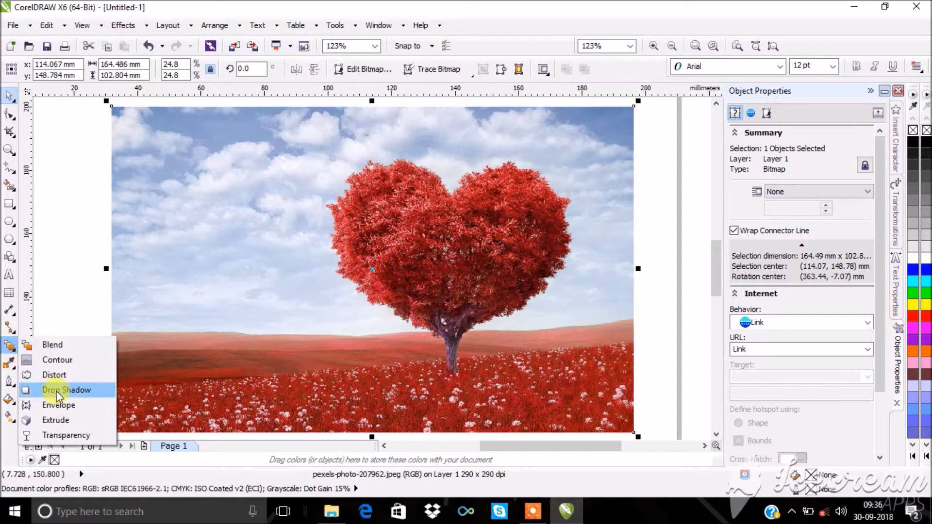
pyautogui.click(66, 390)
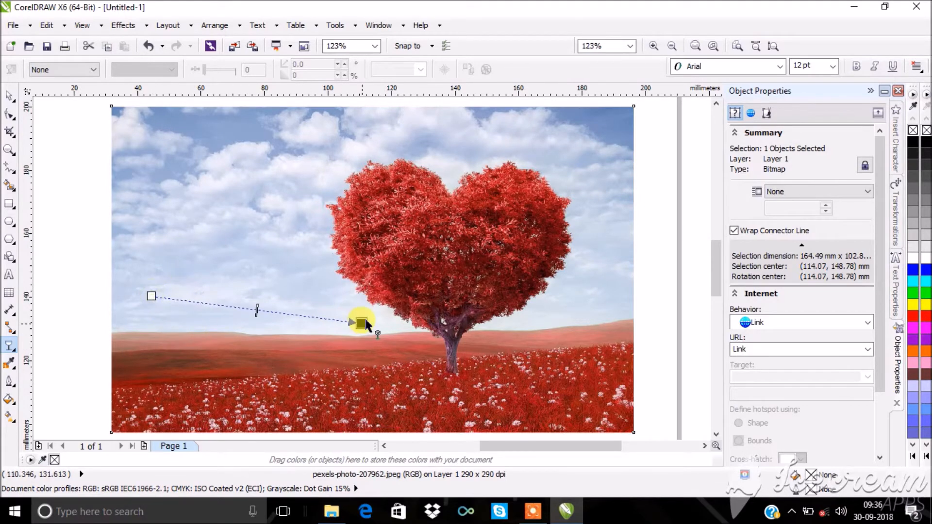
pyautogui.moveTo(360, 321); pyautogui.dragTo(476, 287)
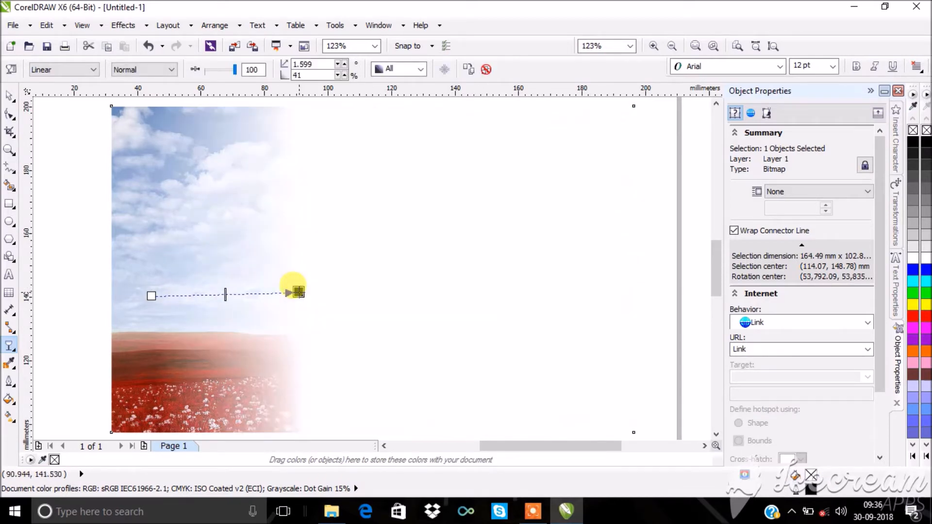
pyautogui.moveTo(297, 291); pyautogui.dragTo(588, 290)
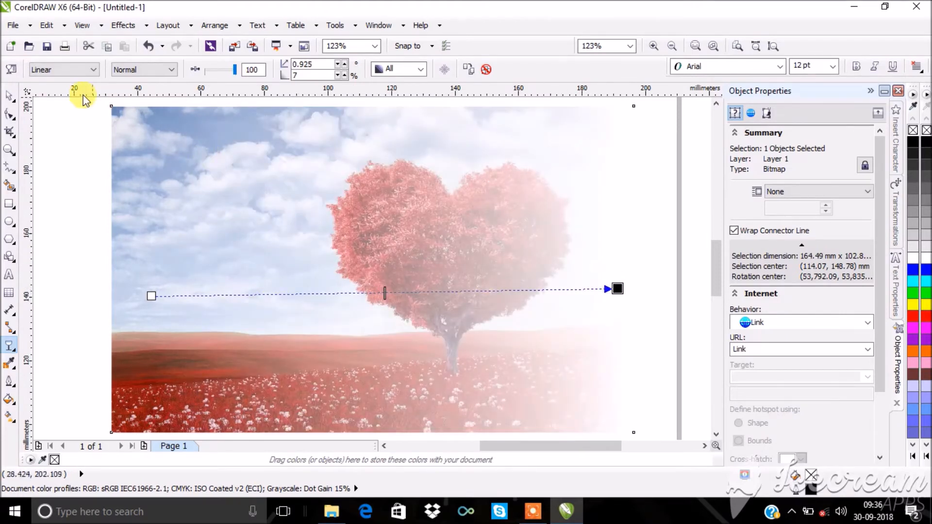
# Step: Try Radial, Square and Texture transparency types on the tree photo
pyautogui.click(94, 69)
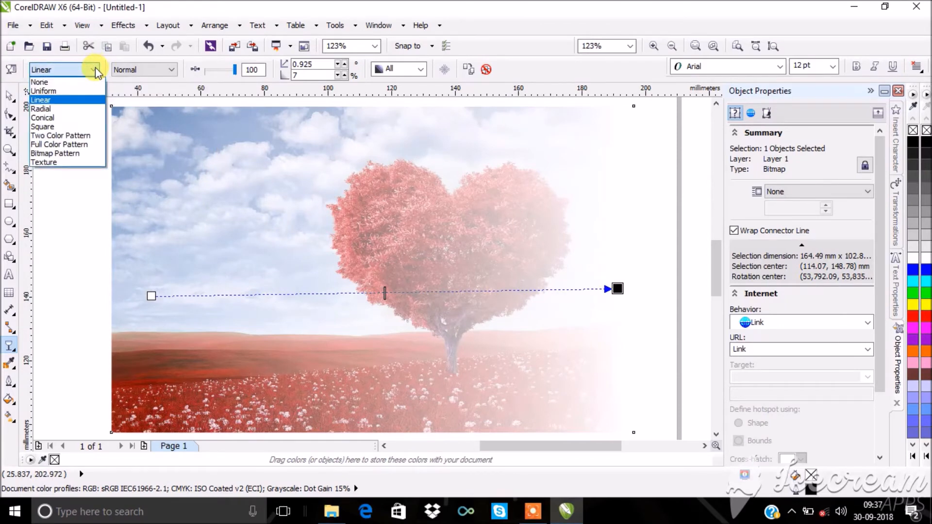
pyautogui.click(44, 90)
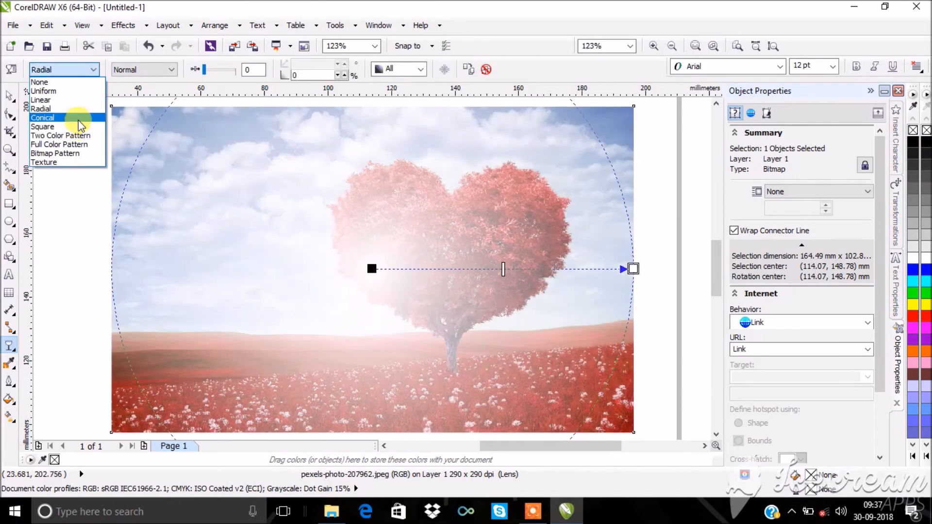
pyautogui.click(43, 126)
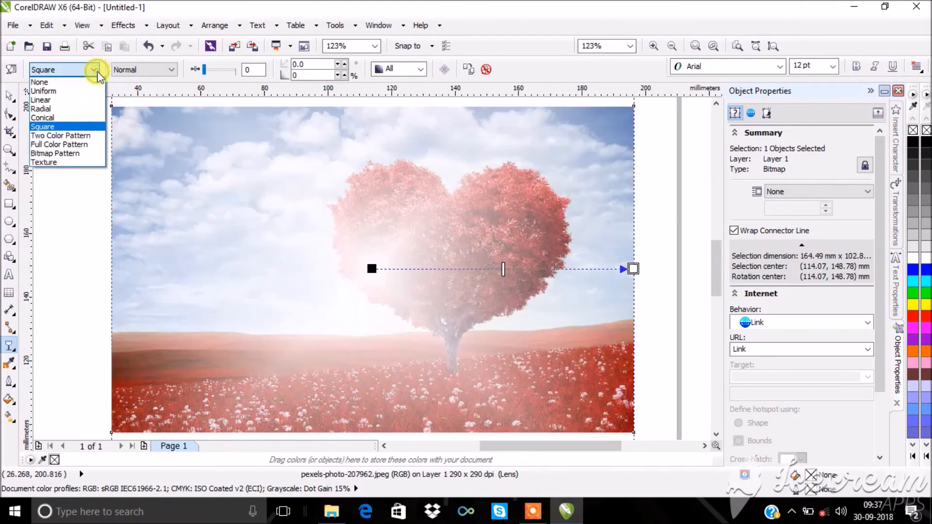
pyautogui.click(44, 161)
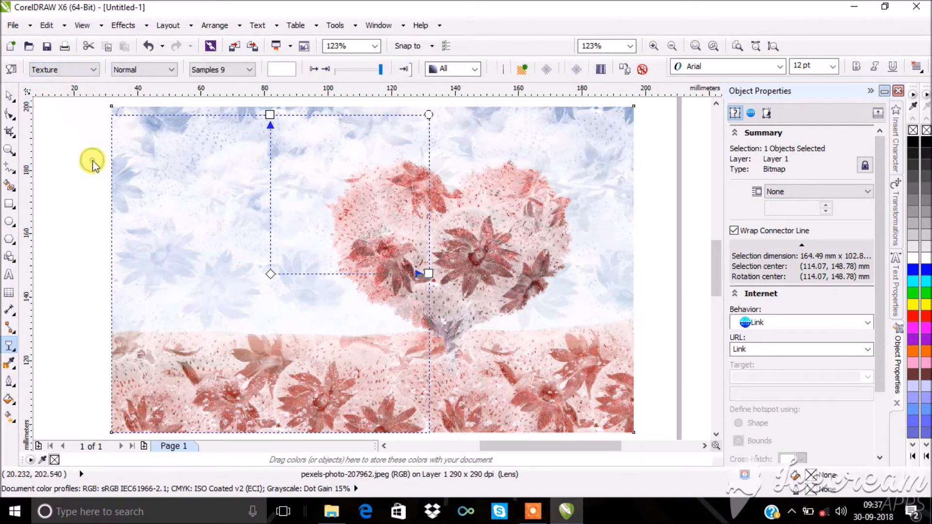
# Step: Switch to a Full Color Pattern transparency and pick a different pattern swatch
pyautogui.click(85, 70)
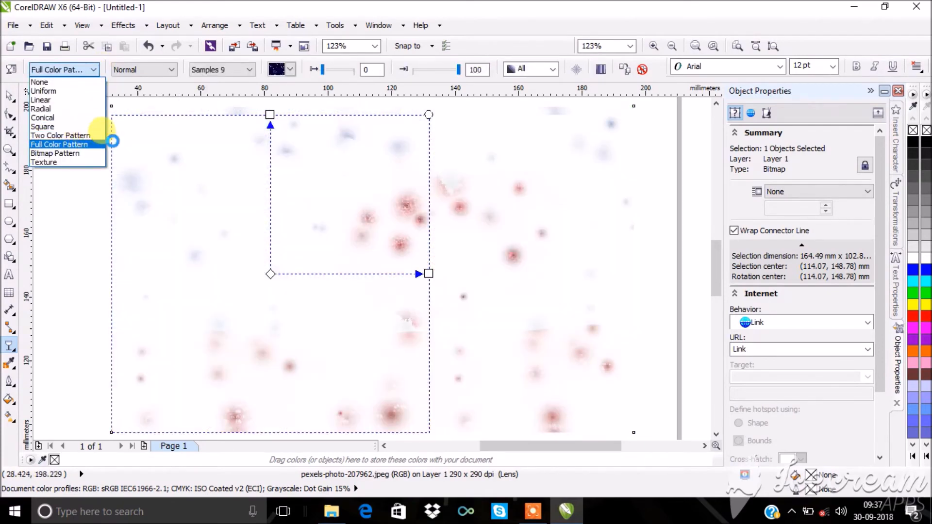
pyautogui.click(59, 145)
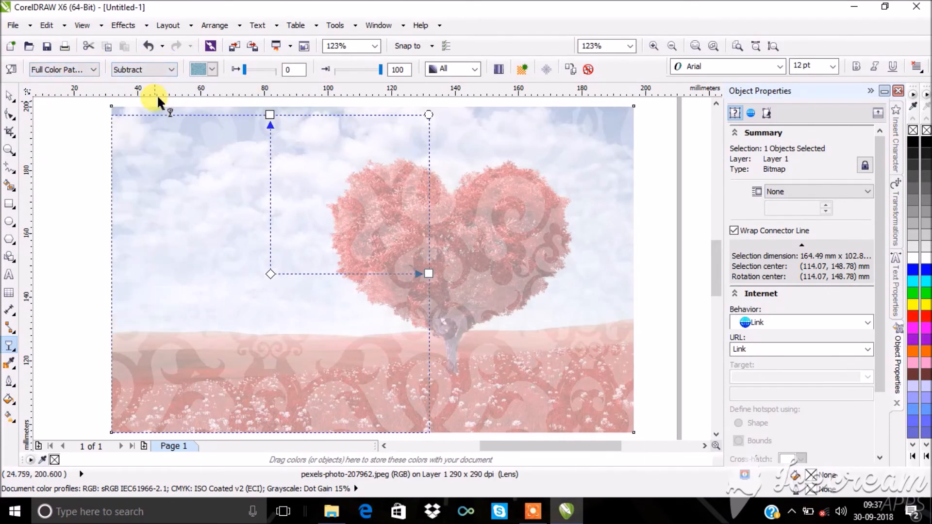
pyautogui.click(212, 69)
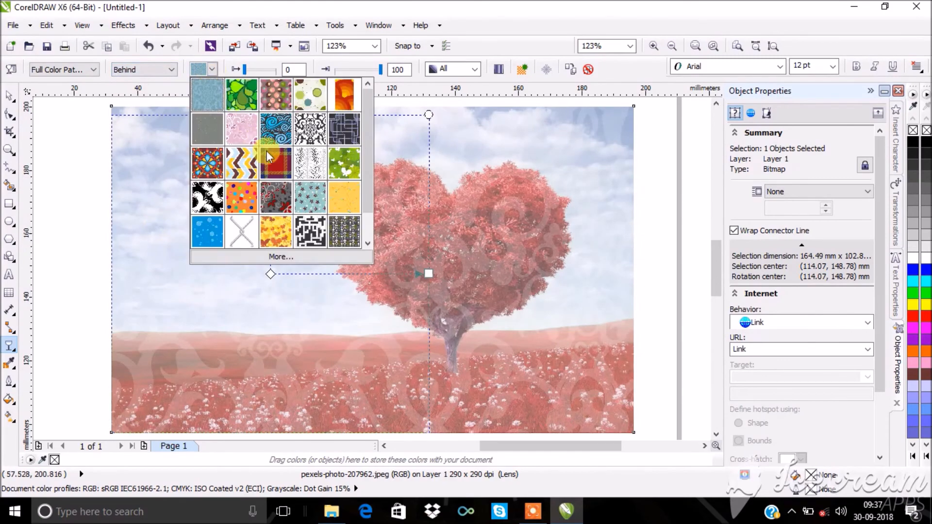
pyautogui.click(175, 69)
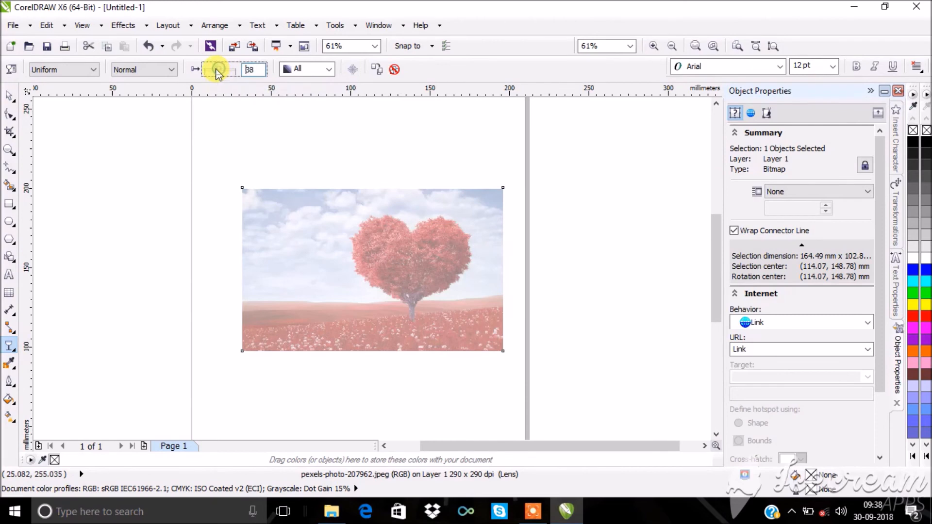
# Step: Raise the uniform transparency on the tree photo to about 57
pyautogui.click(226, 69)
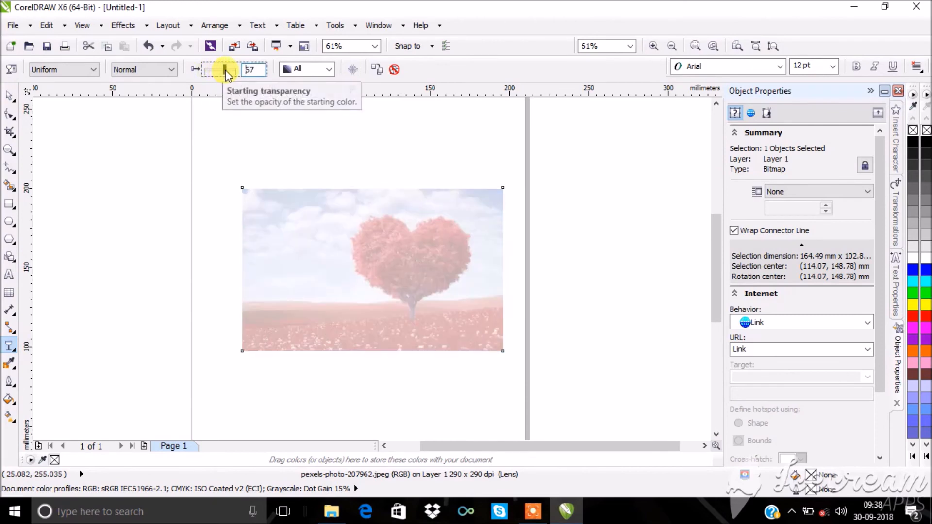